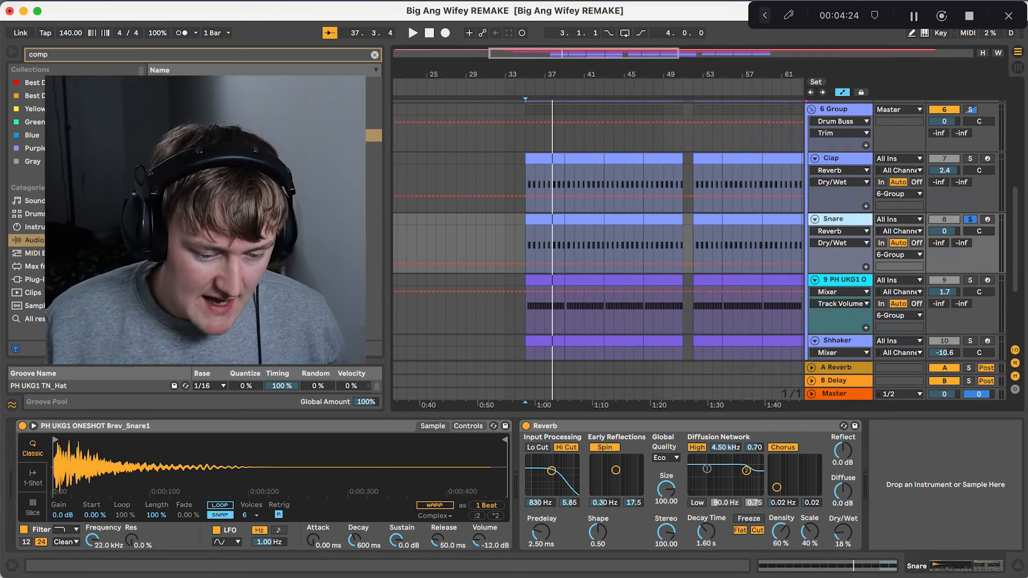
Step: Open the Shhaker clip to show its repeated C3 notes with varying velocities
click(525, 246)
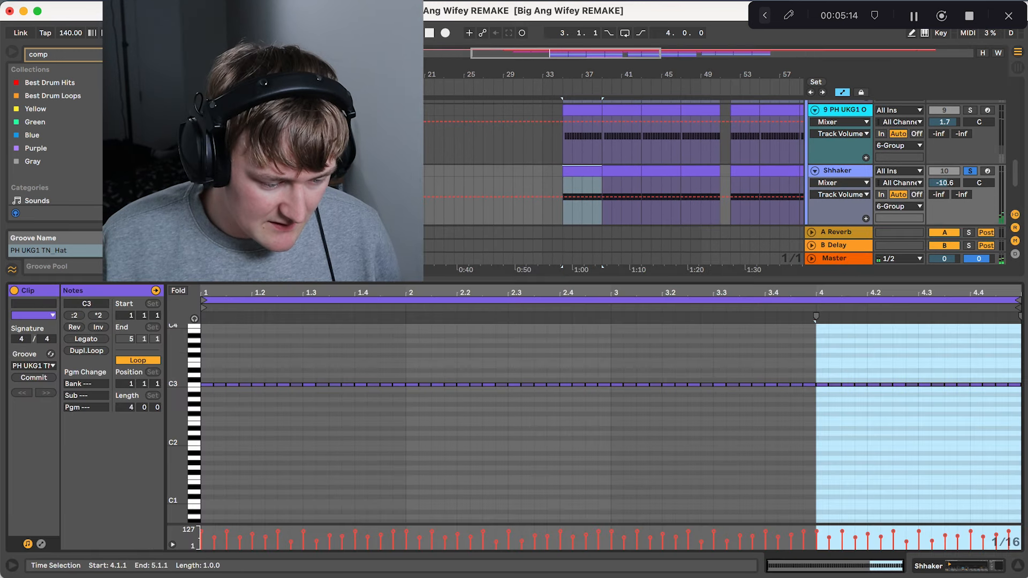
Step: Show the Bass track's chain and its Serum synth with the 'Bass- Wifey 4 Lifey' preset
click(33, 366)
text(mono)
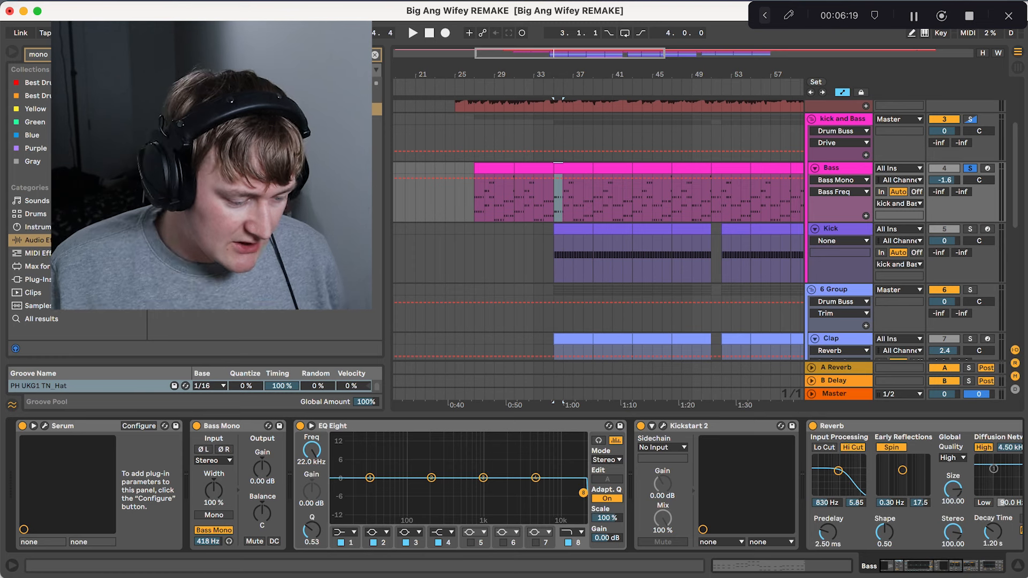
click(63, 426)
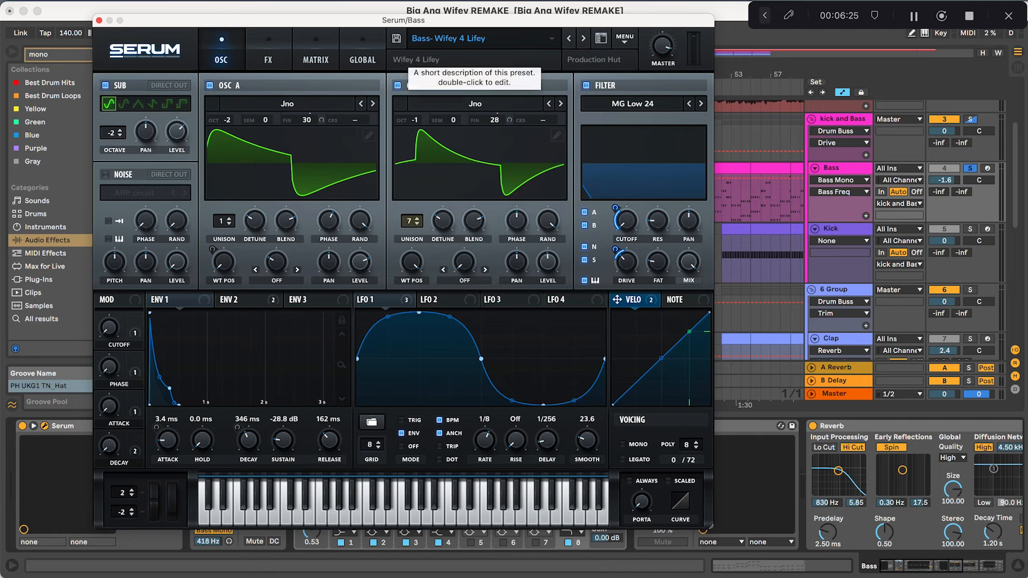
mouse_move(449, 67)
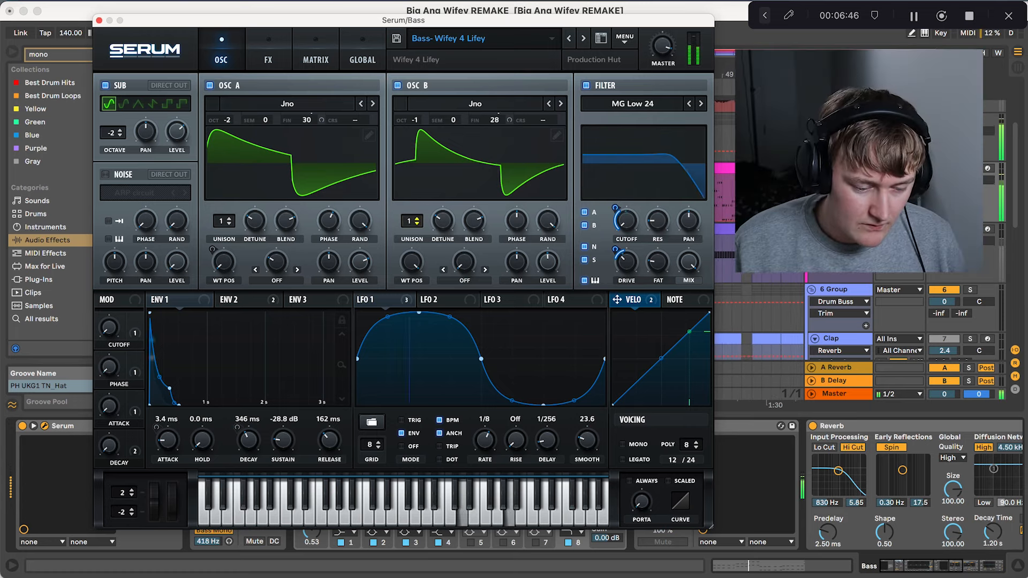
Step: Restore Osc B unison to 7 voices and bring up the ENV 2 settings
drag(411, 221, 411, 196)
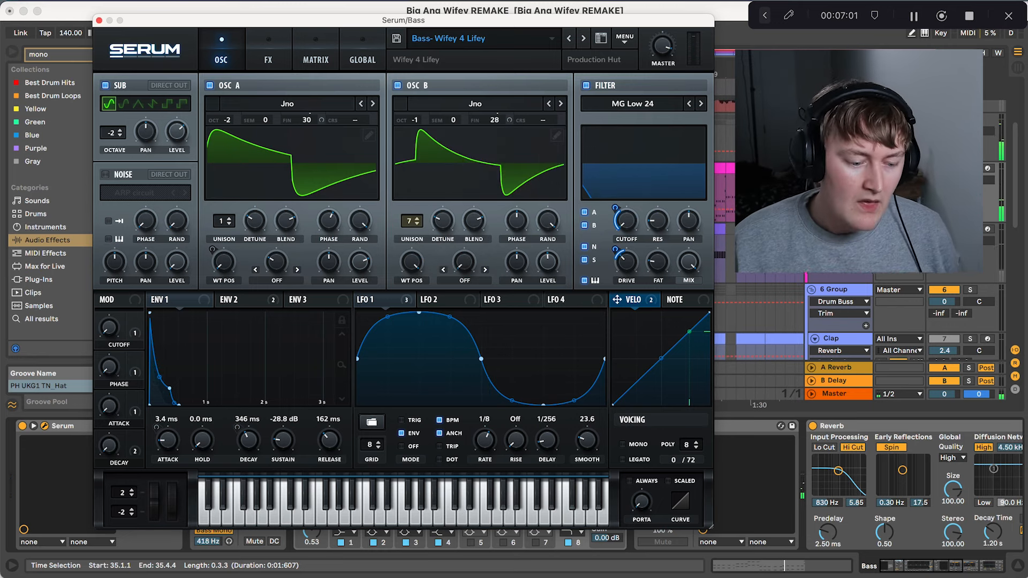
click(372, 300)
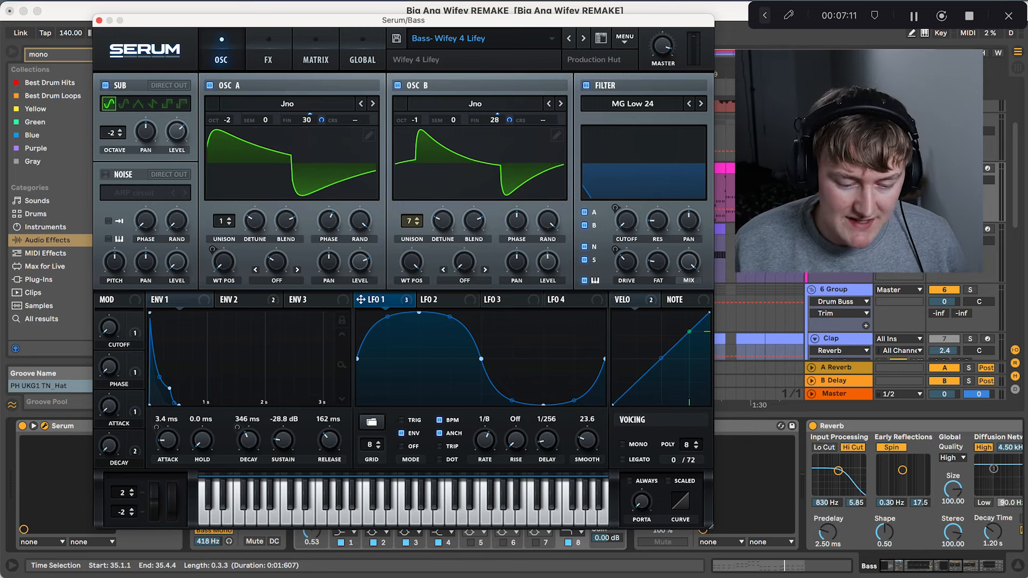
mouse_move(500, 155)
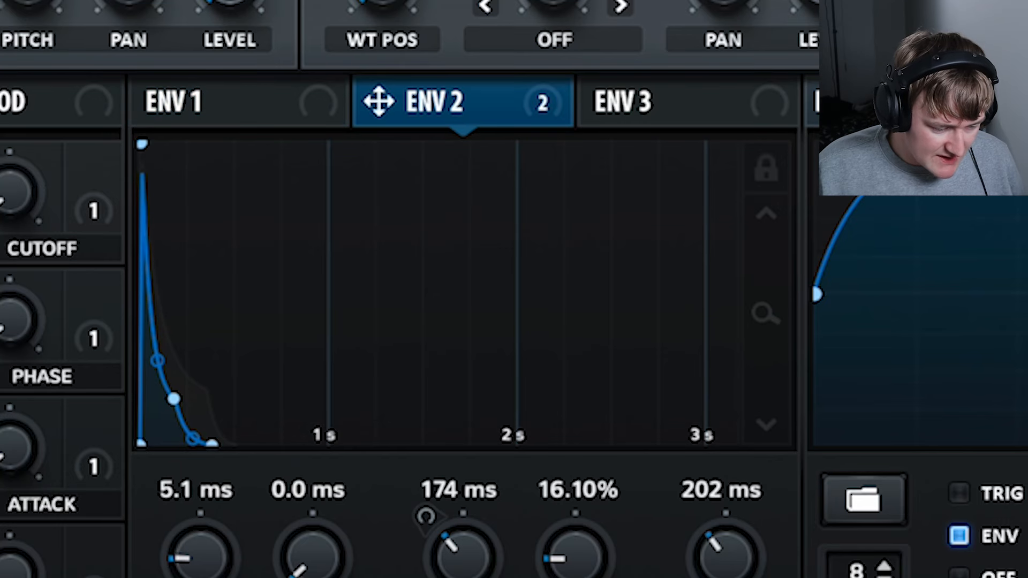
mouse_move(386, 128)
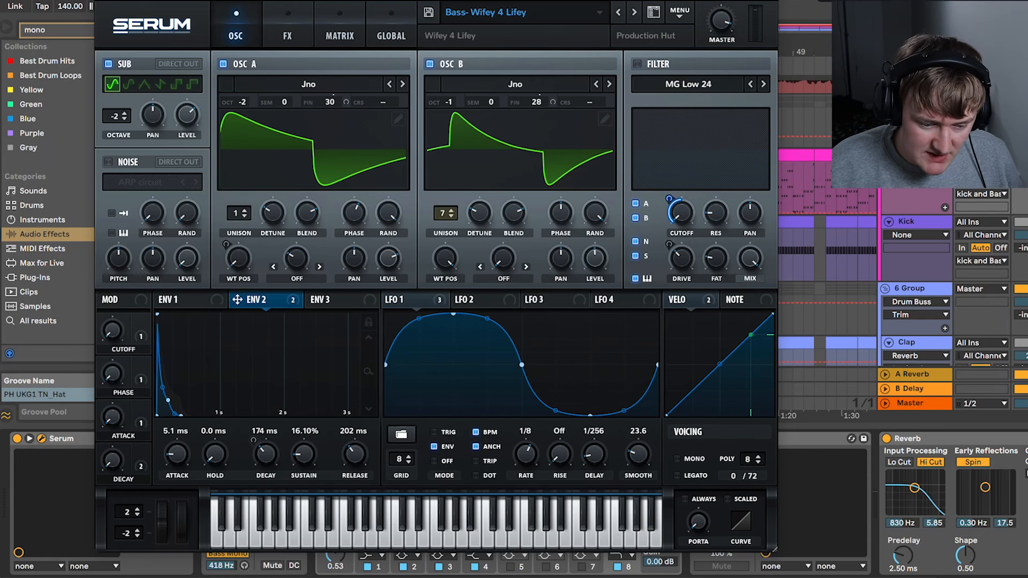
Step: Raise ENV 2 decay to about 239 ms and drop its sustain to 9.66%
drag(253, 299, 682, 219)
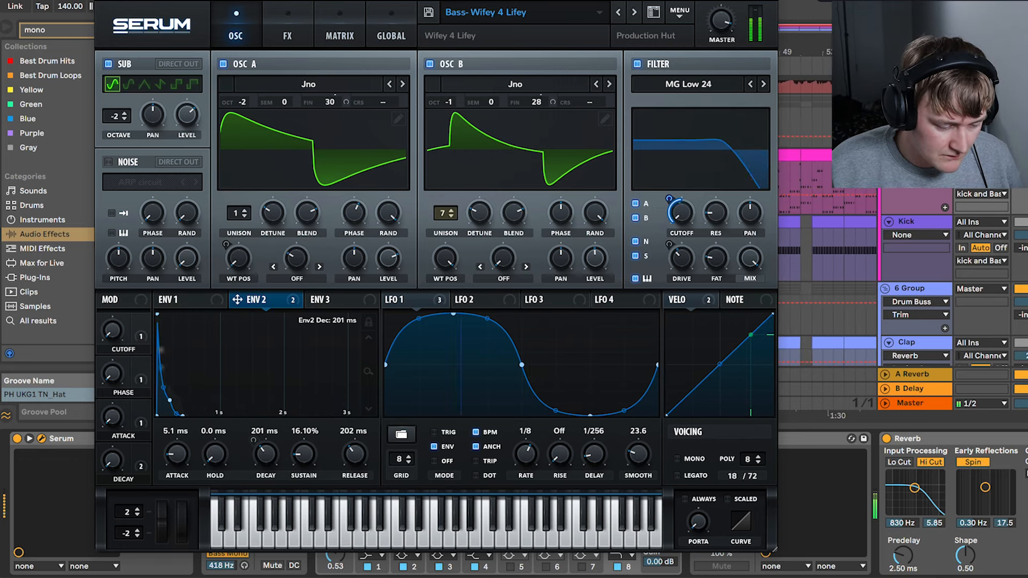
drag(266, 453, 266, 433)
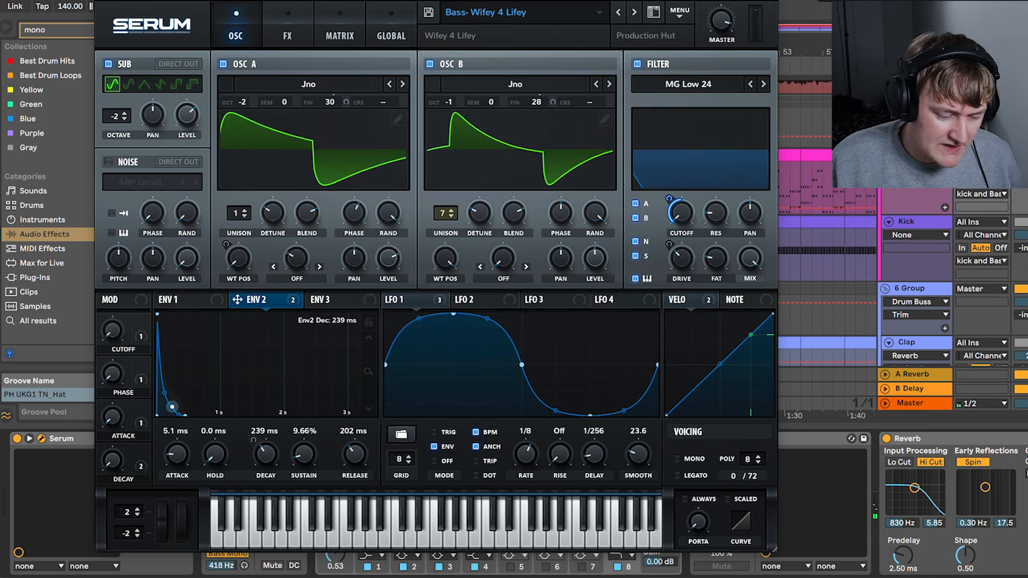
drag(174, 400, 171, 410)
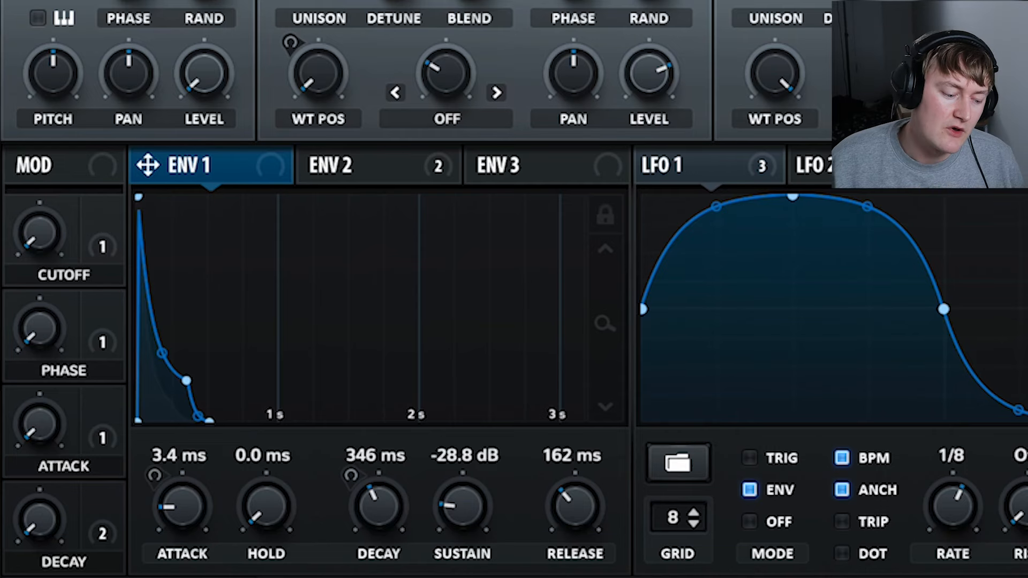
mouse_move(191, 165)
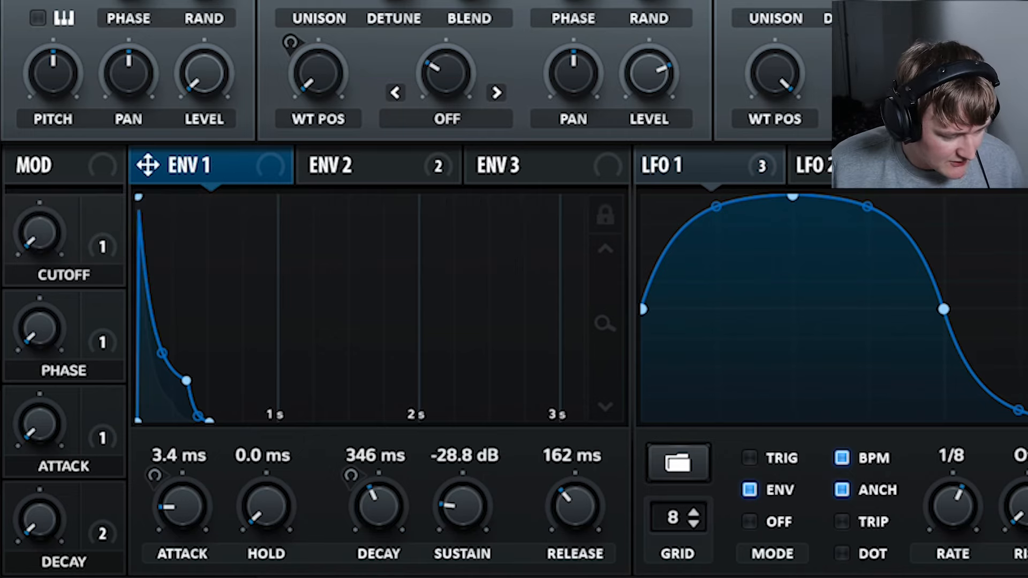
Step: Set ENV 1 decay to about 111 ms and sustain to around -19.0 dB
drag(185, 380, 187, 384)
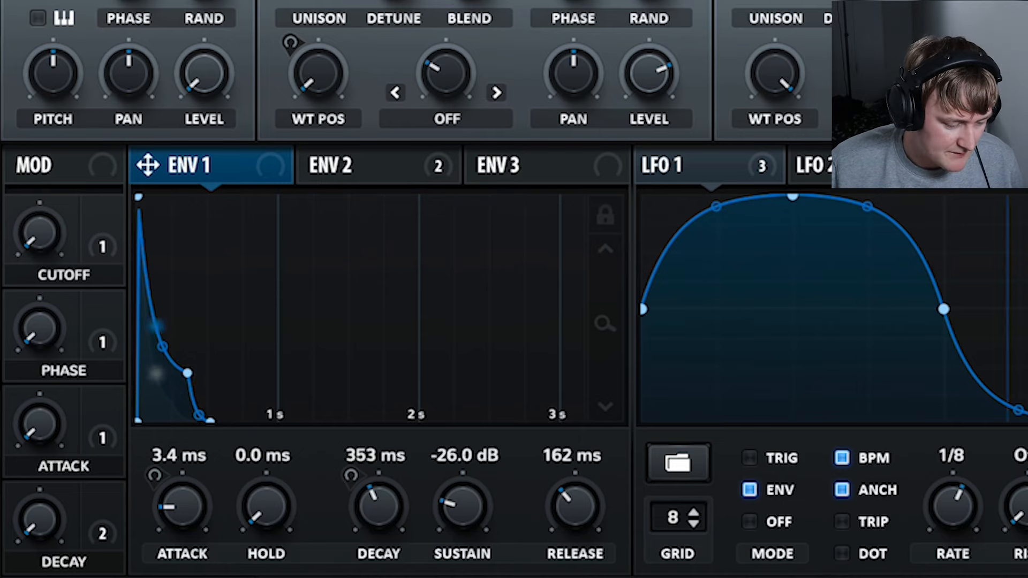
drag(186, 371, 286, 358)
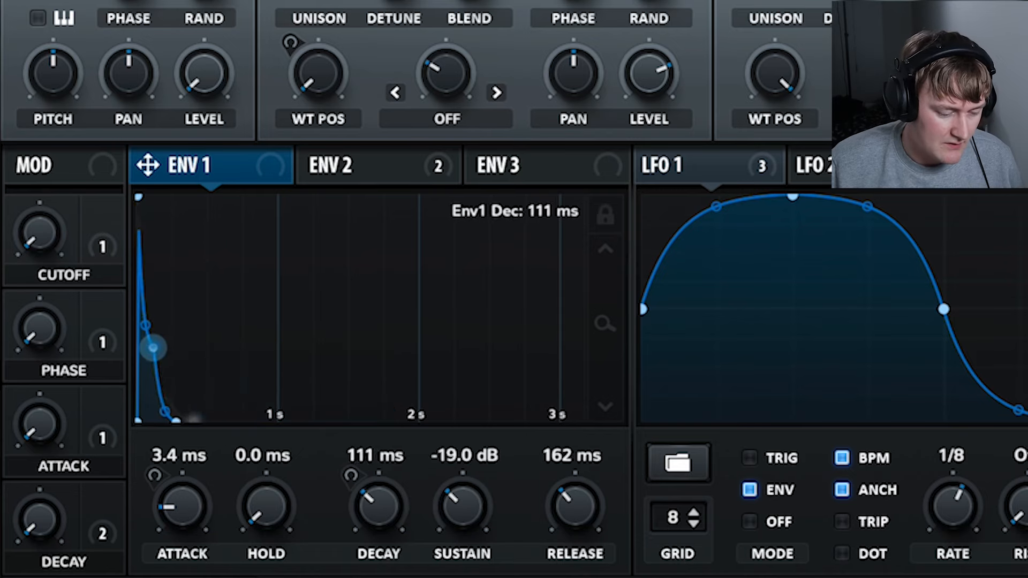
drag(153, 348, 162, 354)
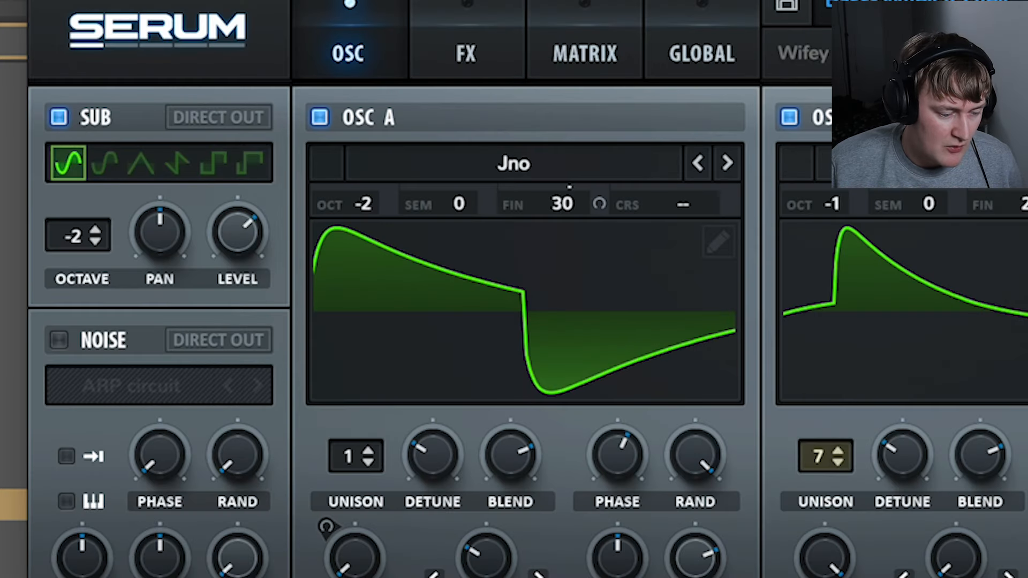
Step: Audition square and rounded sub oscillator waveshapes against the sine
click(215, 162)
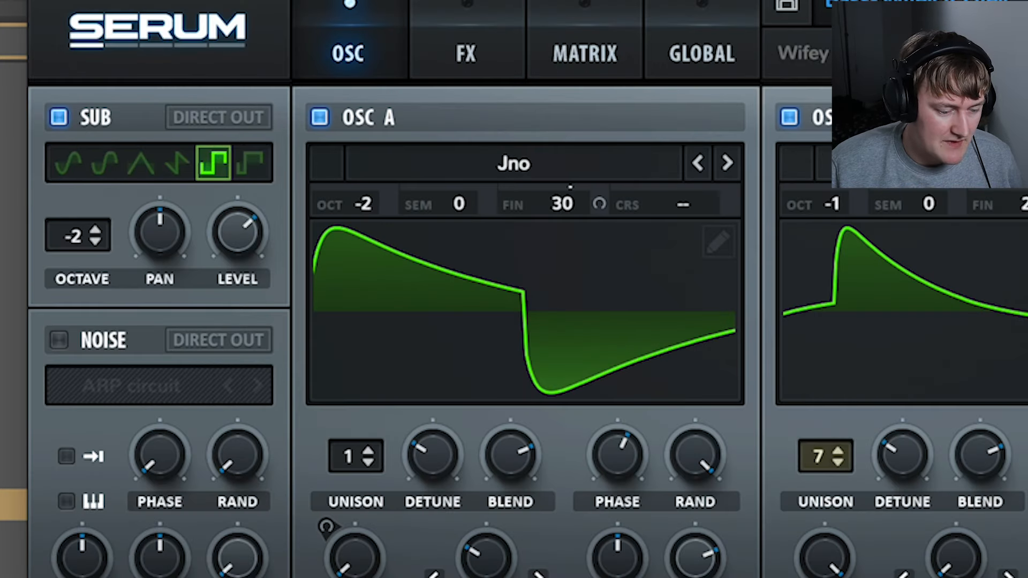
click(105, 163)
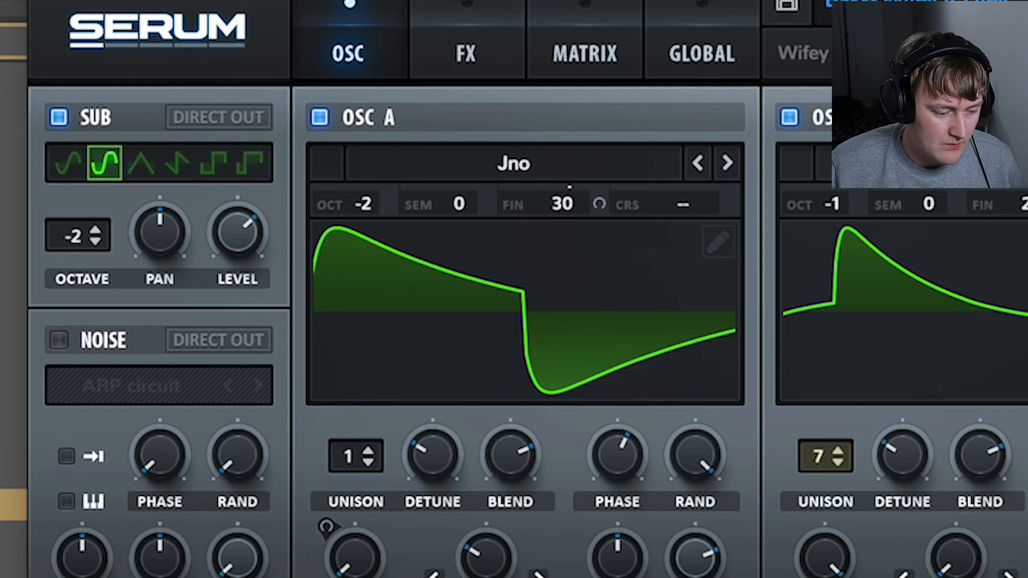
click(68, 164)
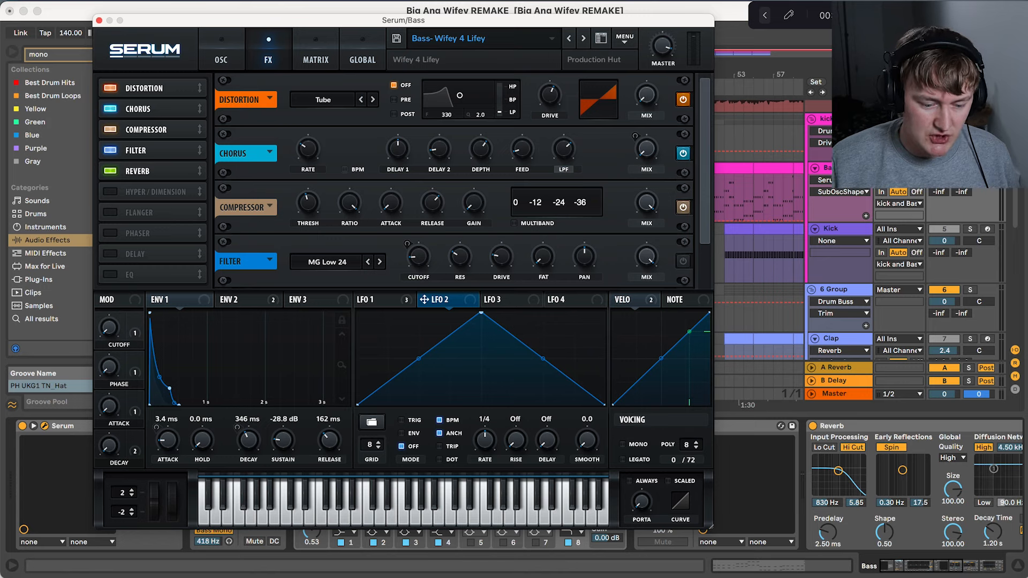
Step: Lower LFO 1's modulation depth on the Chorus Mix knob to about 7
click(248, 300)
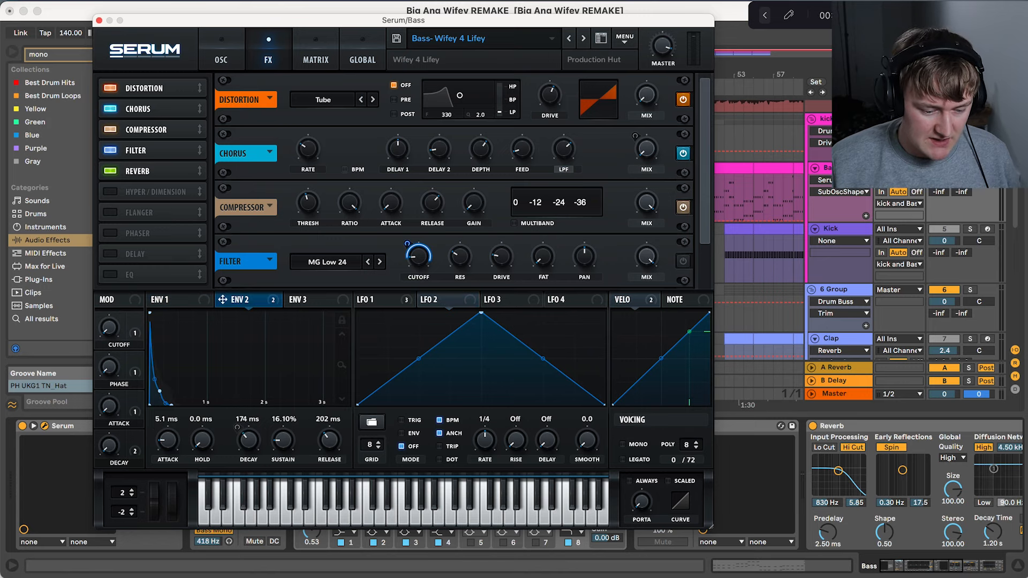
click(374, 299)
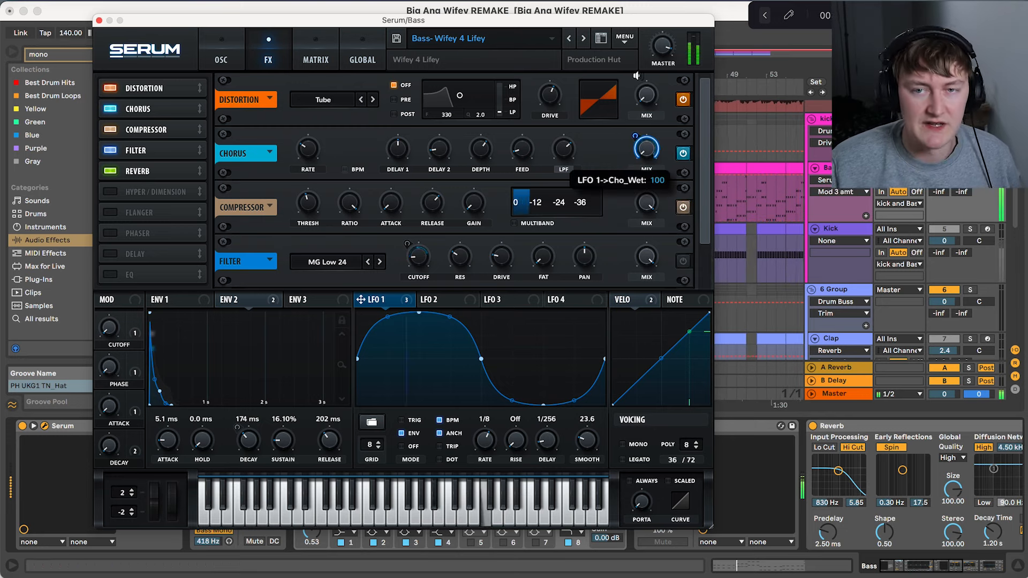
drag(646, 148, 646, 171)
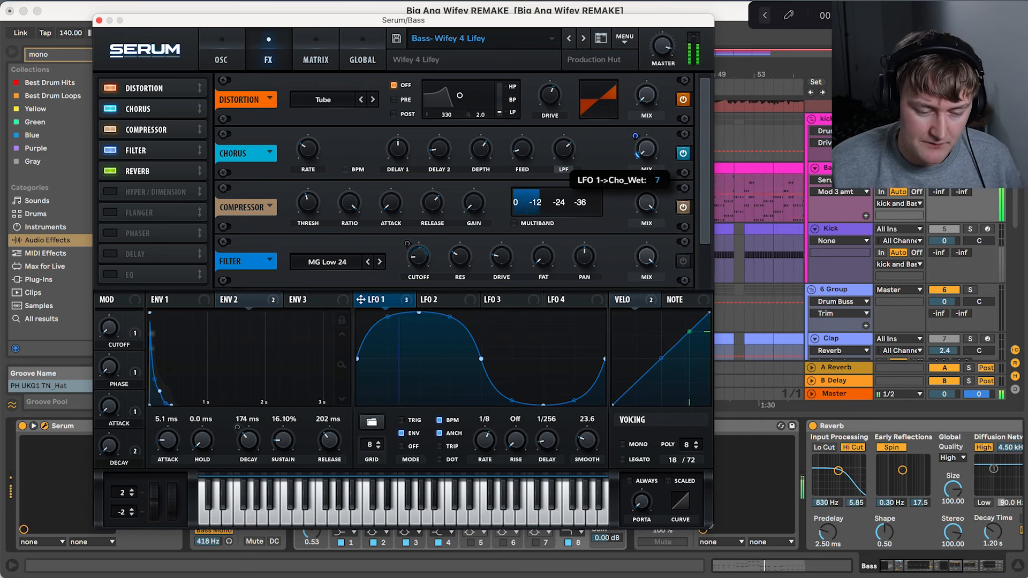
drag(646, 151, 646, 138)
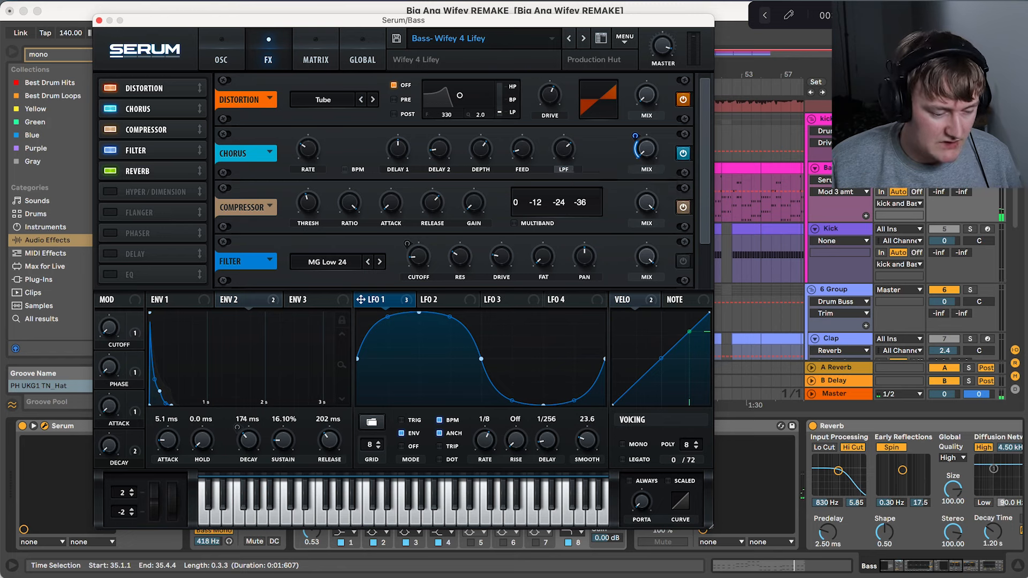
click(633, 299)
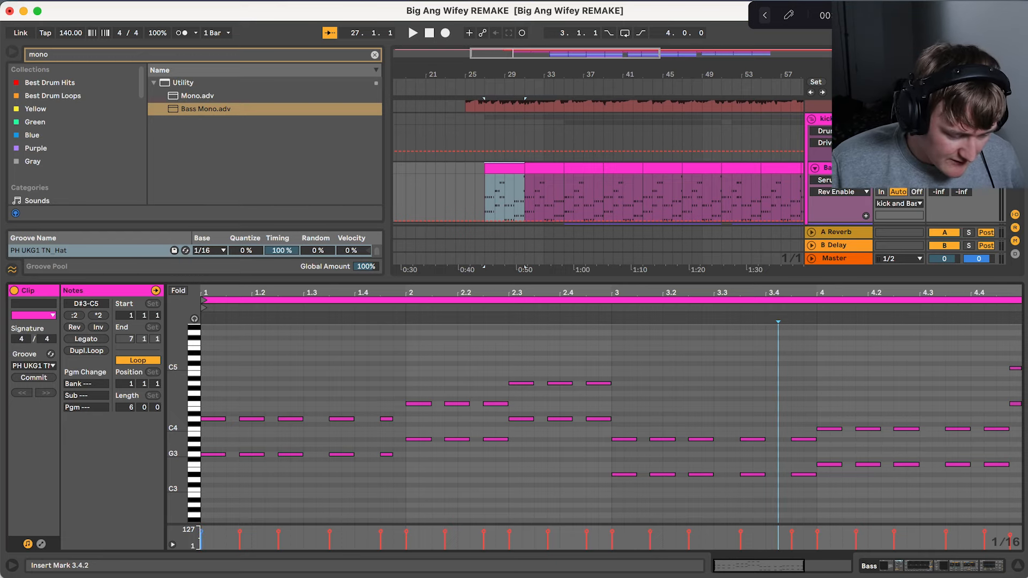
Step: Select the bass clip's stacked chord notes spanning roughly C3 to C5
drag(206, 433, 672, 485)
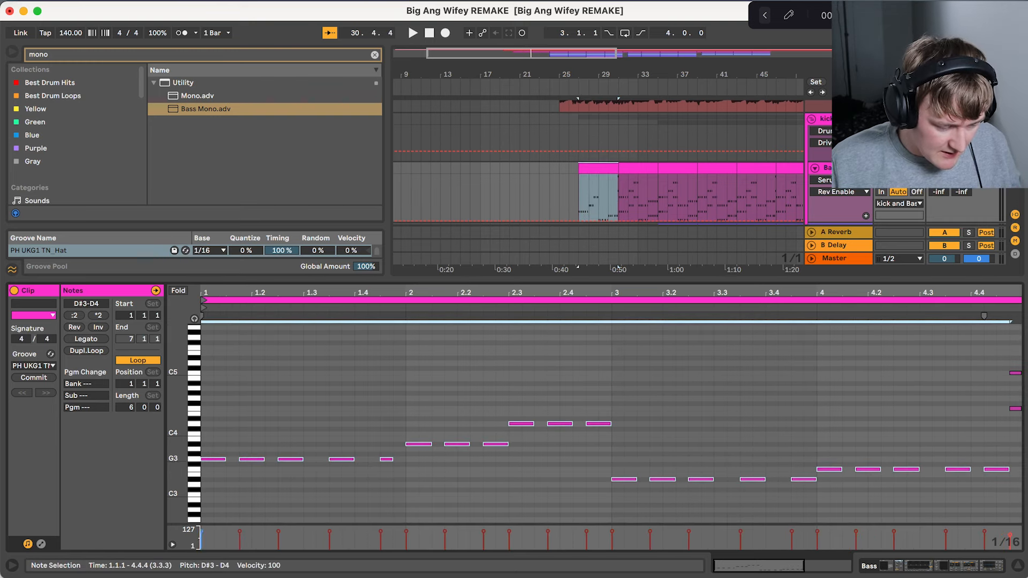
click(413, 33)
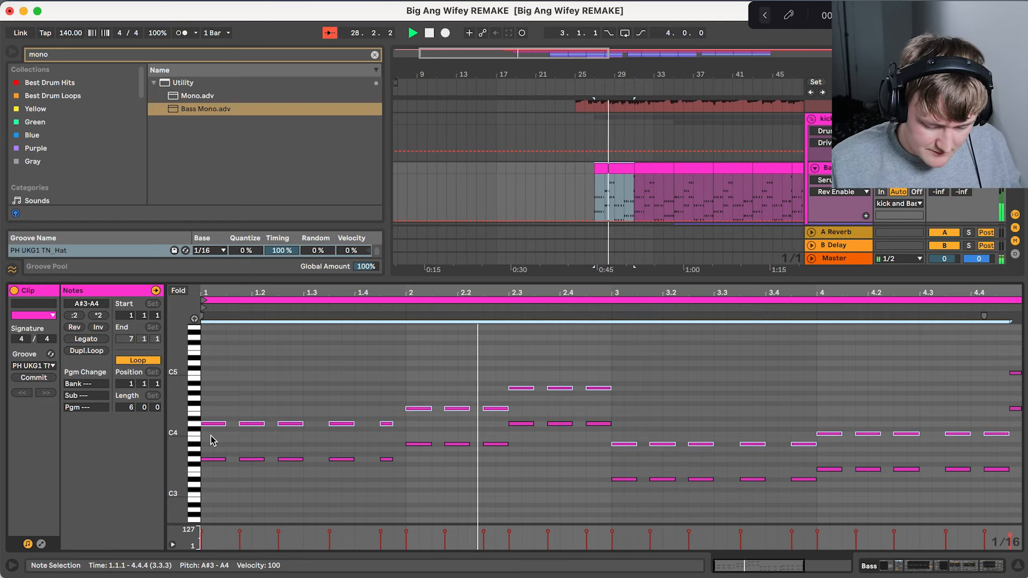
click(412, 32)
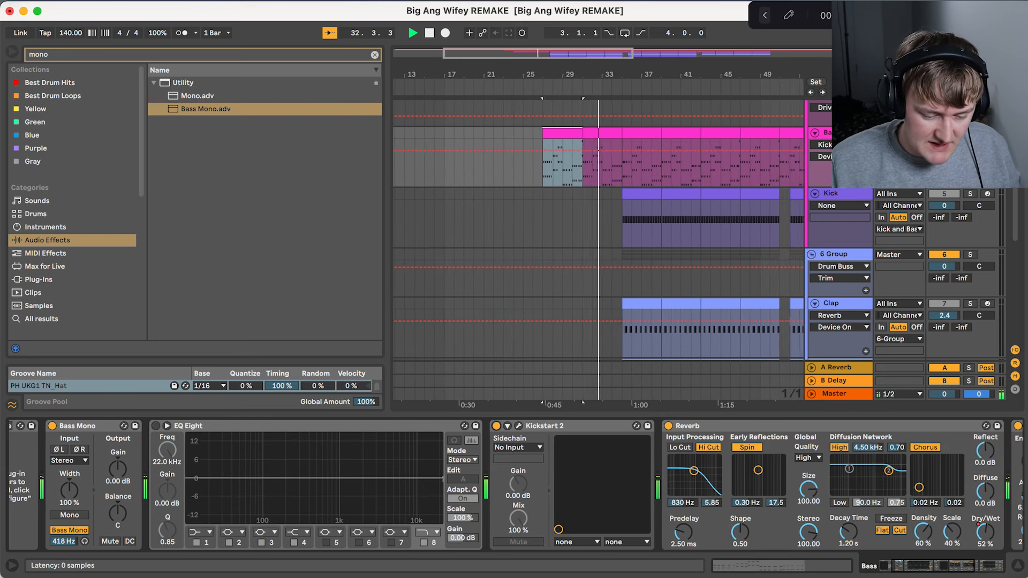
Step: Open the Bass track's Kickstart 2 window, showing a 1/4 sync curve at 100% mix
click(517, 426)
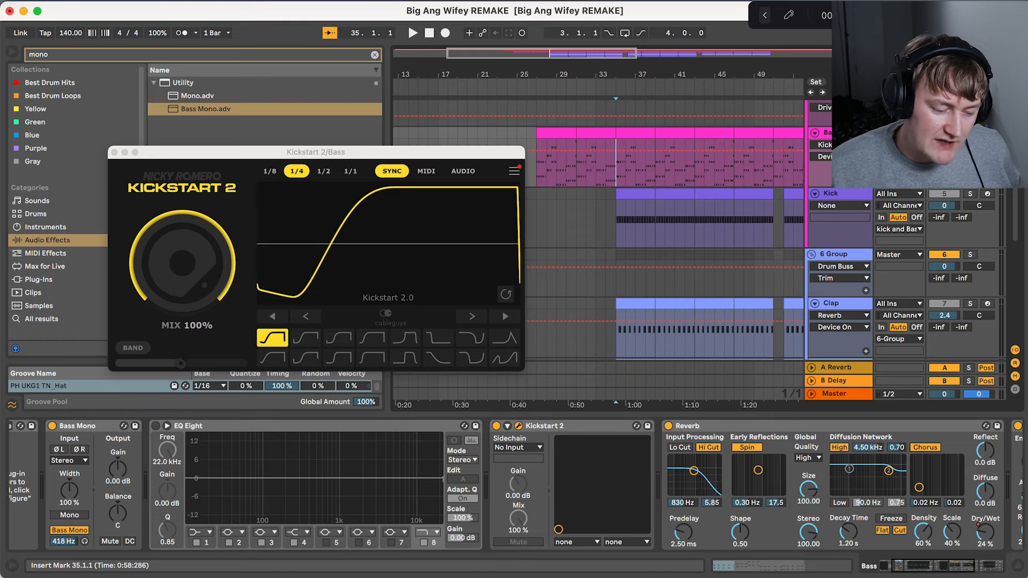
mouse_move(193, 271)
text(eq)
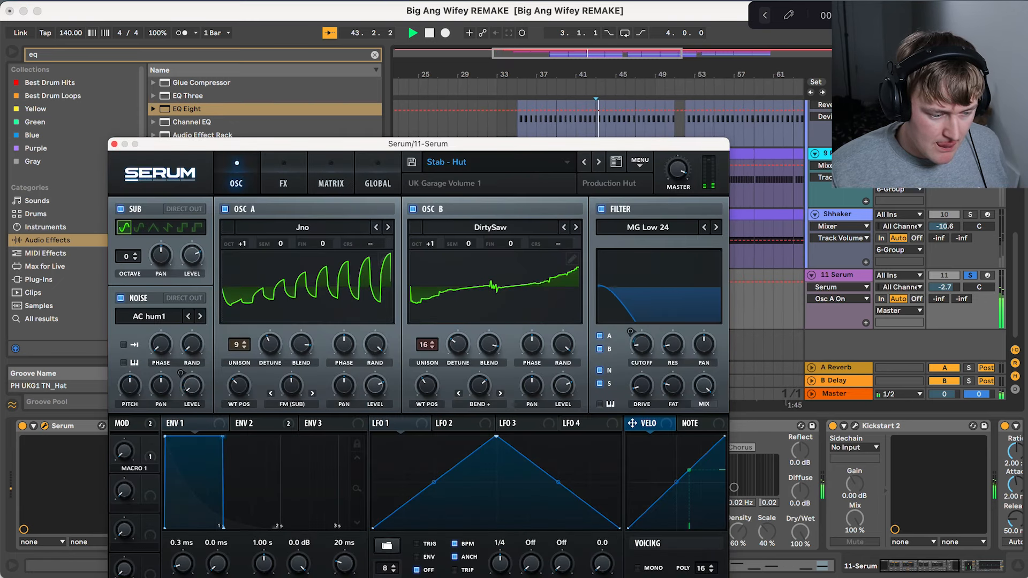
Step: Power off OSC A and OSC B on the 'Stab - Hut' Serum patch
click(115, 143)
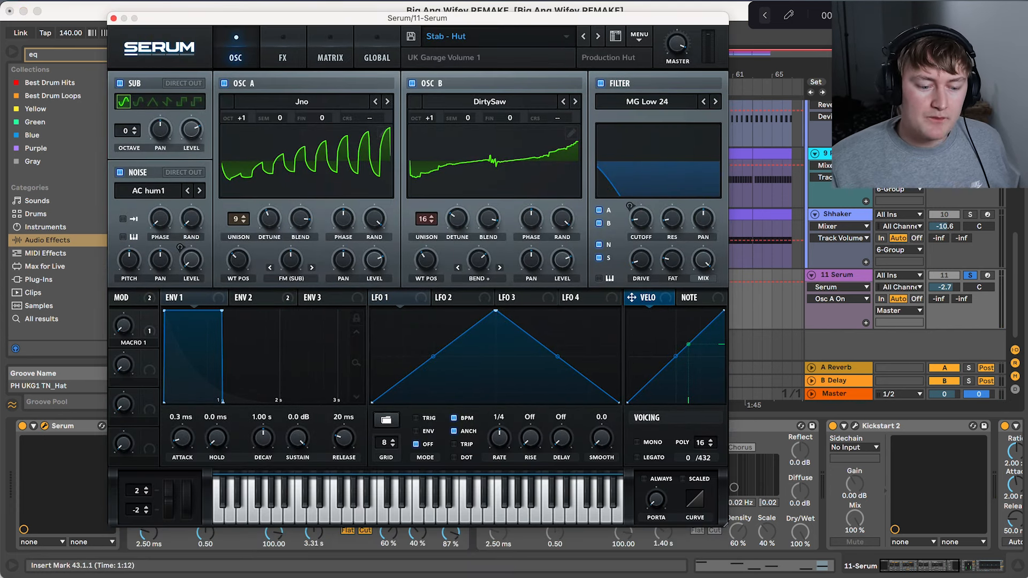
mouse_move(444, 68)
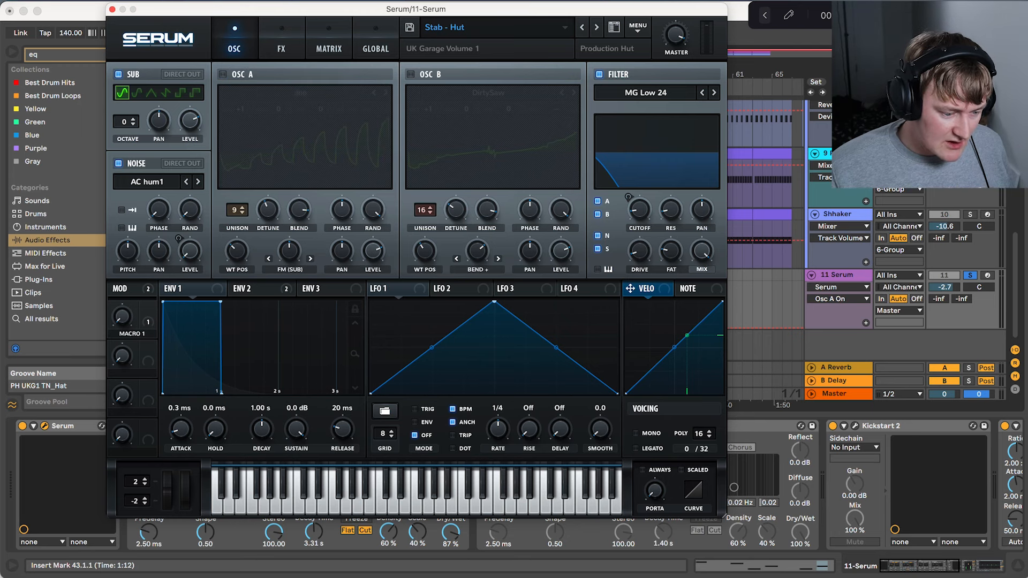
mouse_move(124, 91)
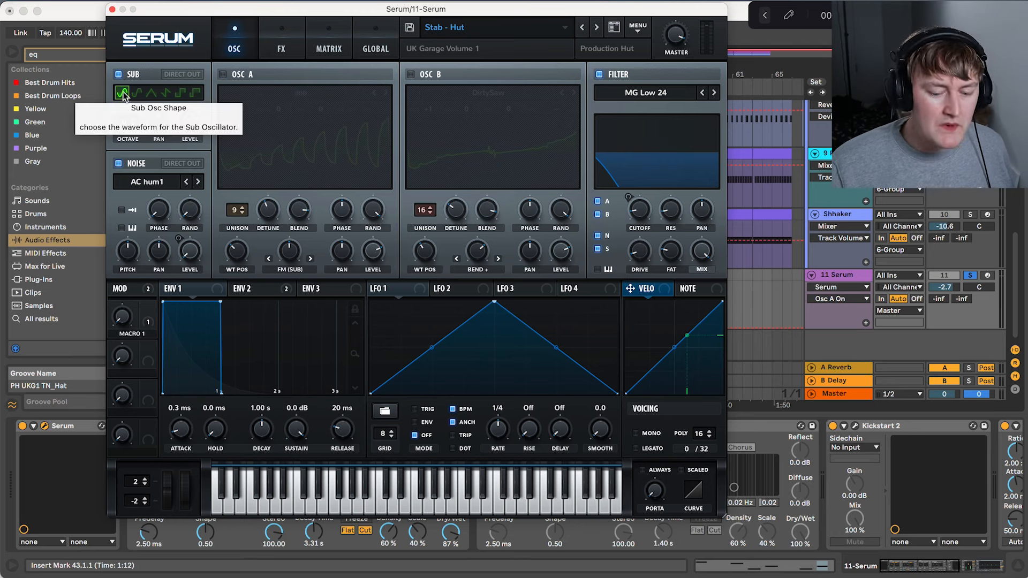
click(281, 48)
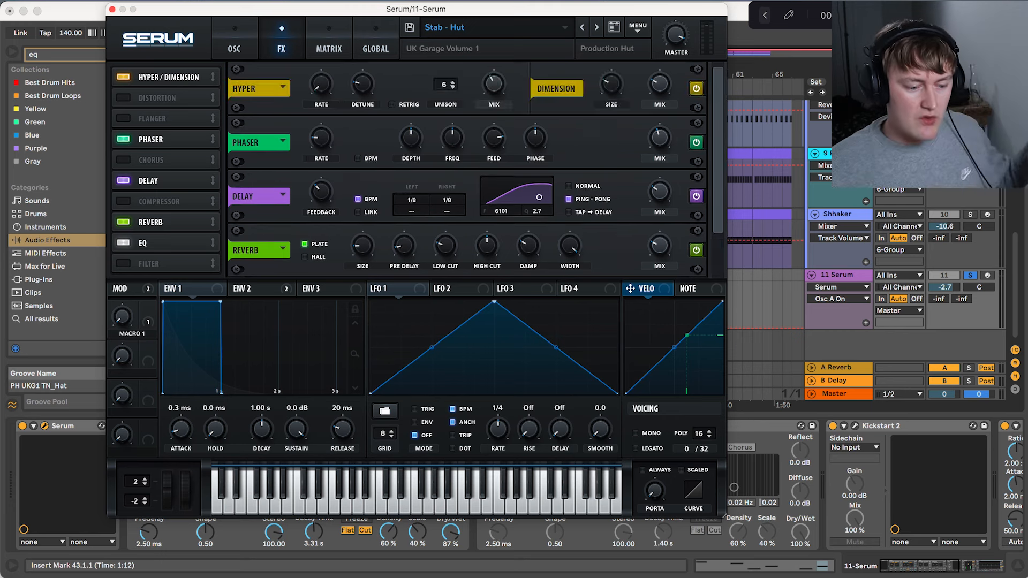
Step: Show the Serum stab patch's FX modules: Hyper/Dimension, Phaser, Delay and Reverb
click(234, 47)
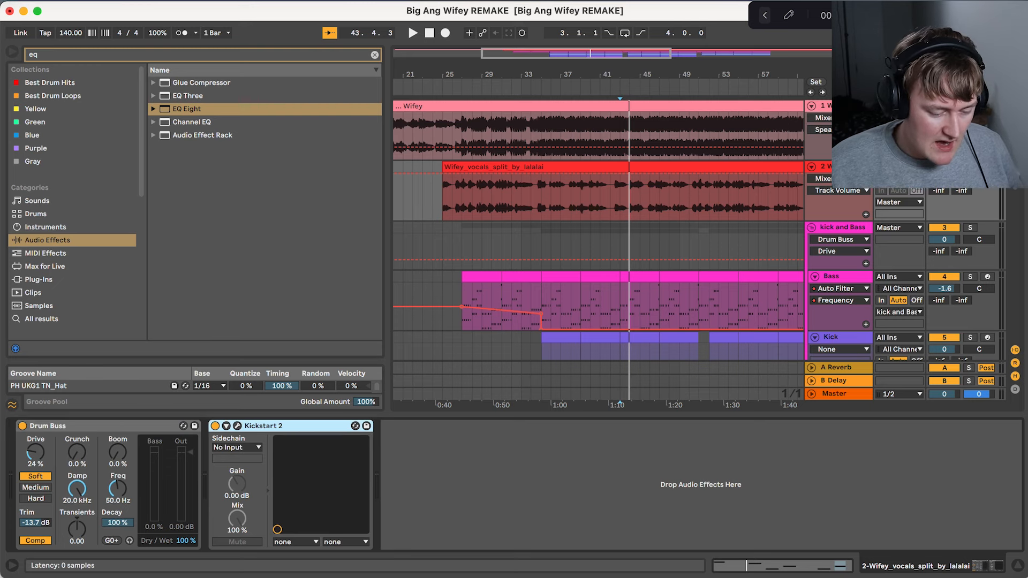
Step: Check the vocal track's Kickstart 2 ducking at 43% mix, then close the plug-in
click(233, 426)
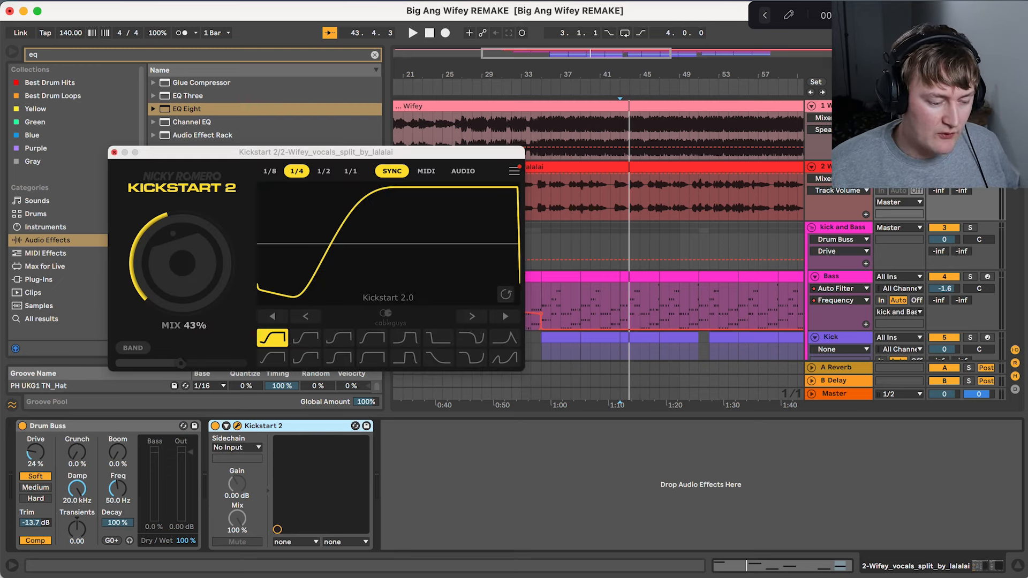
click(114, 152)
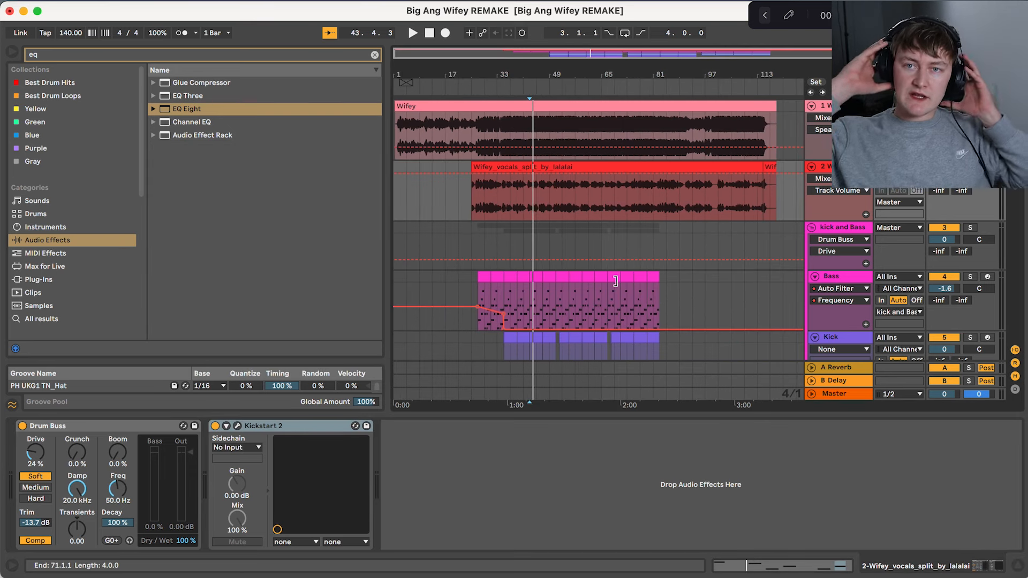